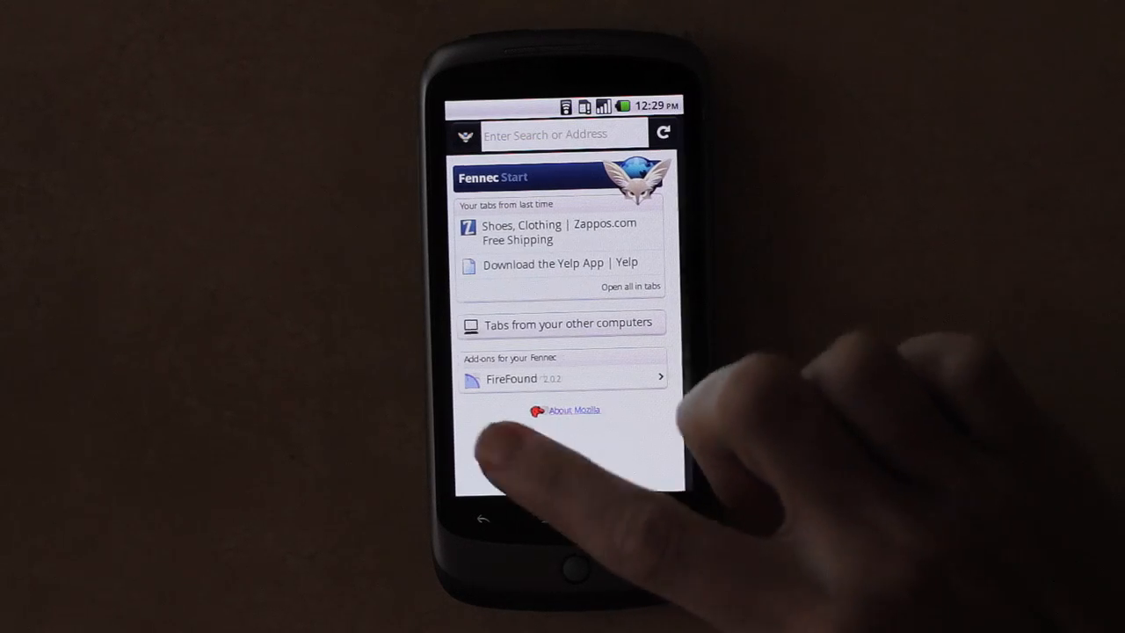
Run Sync Now from Preferences so the last update reads 12:29, then return to Add-ons.
{"action": "left_click", "coordinate": [563, 377]}
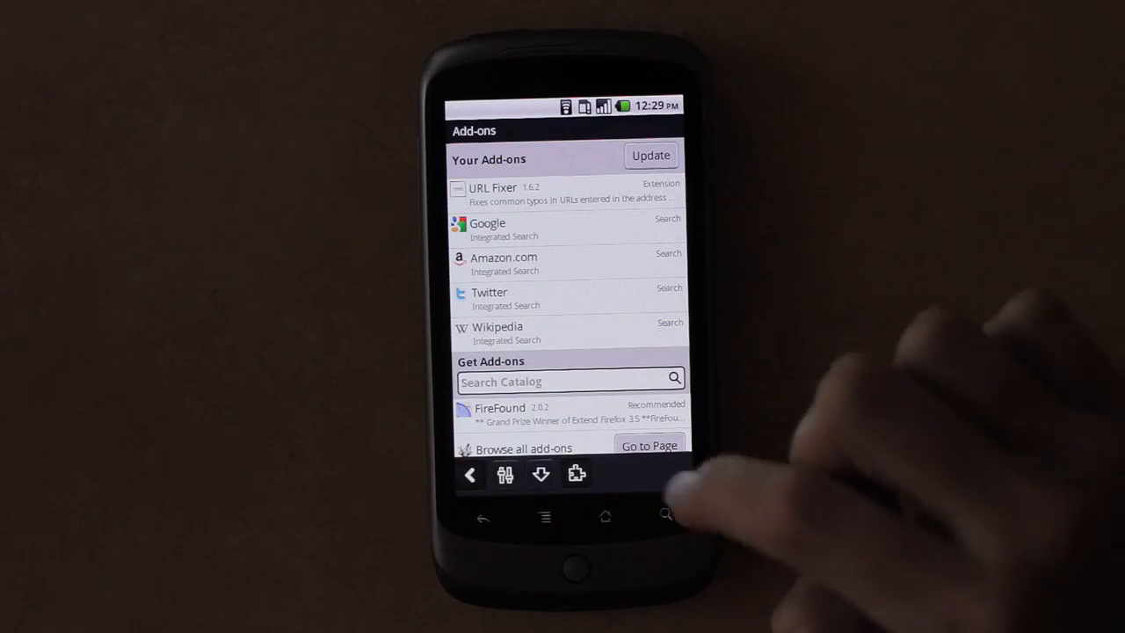
{"action": "left_click", "coordinate": [505, 474]}
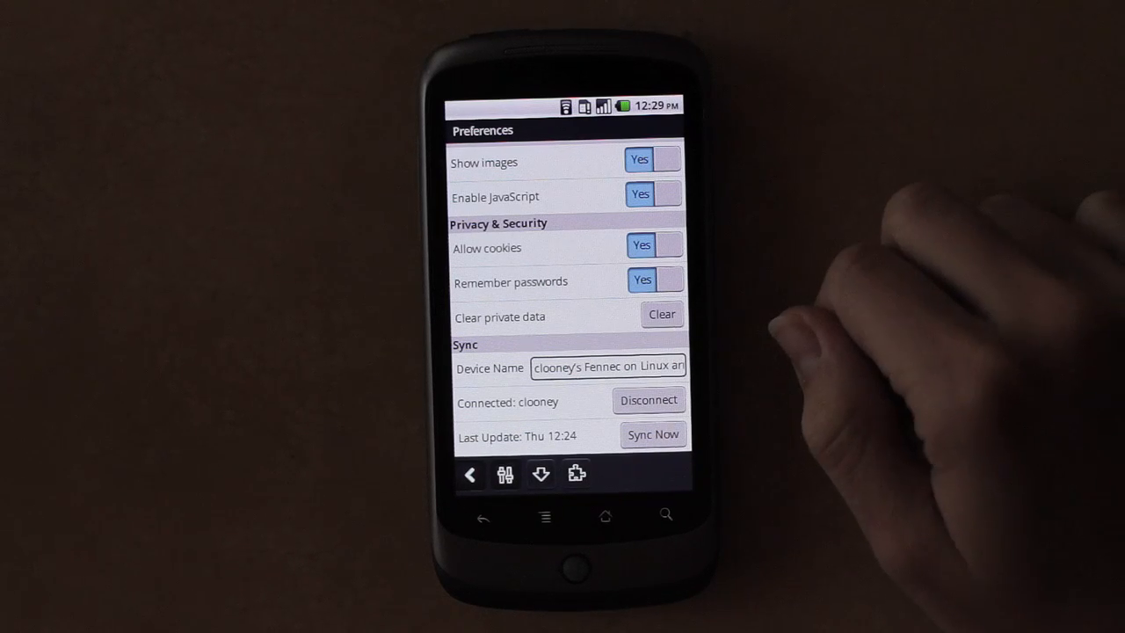
{"action": "left_click", "coordinate": [653, 434]}
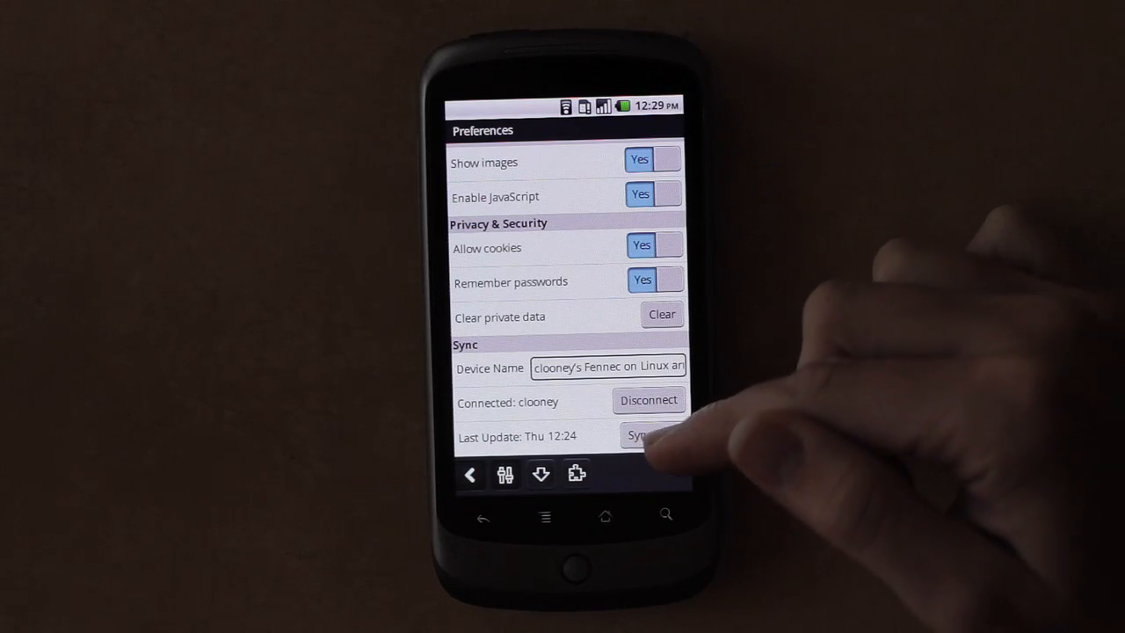
{"action": "left_click", "coordinate": [650, 435]}
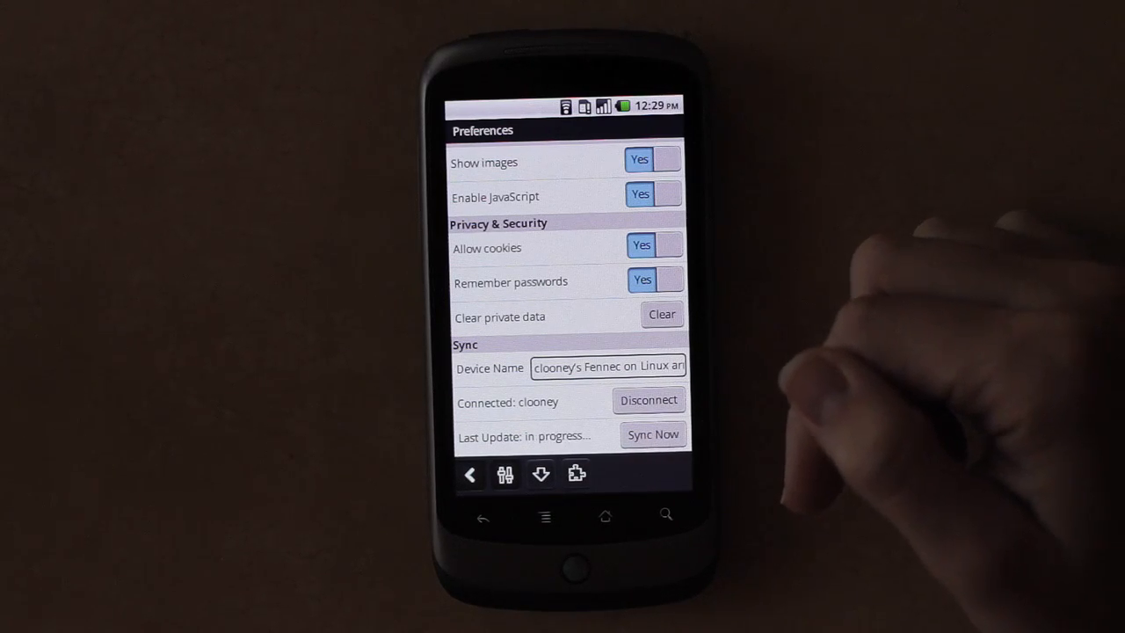
{"action": "left_click", "coordinate": [653, 434]}
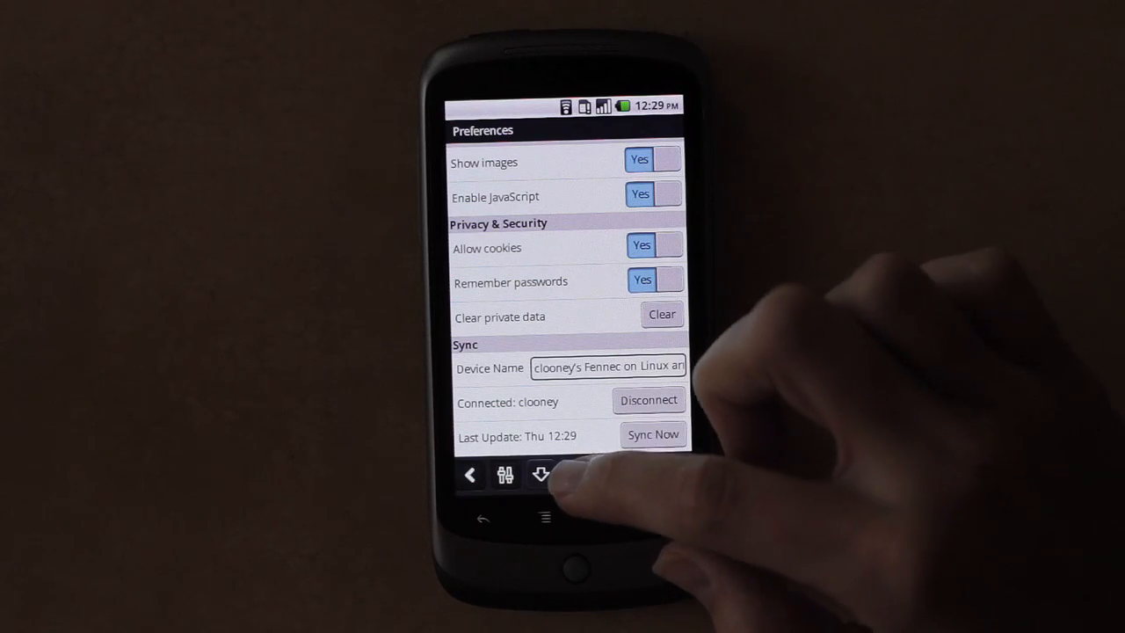
{"action": "left_click", "coordinate": [576, 473]}
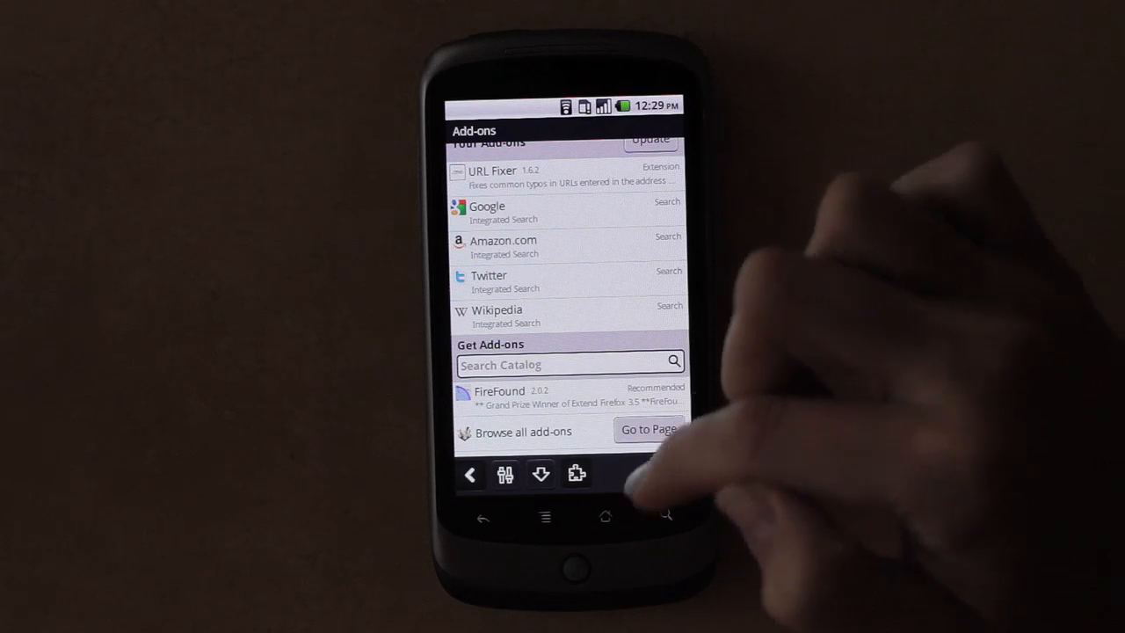
Show 'Tabs from your other computers' from Fennec Start and begin a new address entry.
{"action": "left_click", "coordinate": [540, 474]}
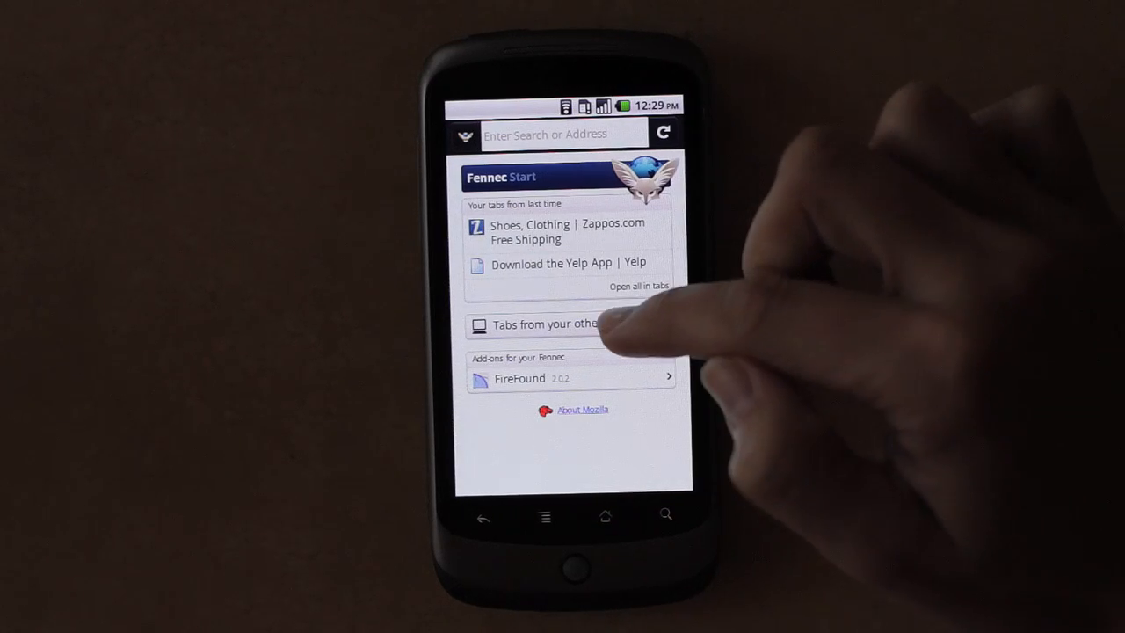
{"action": "left_click", "coordinate": [533, 324]}
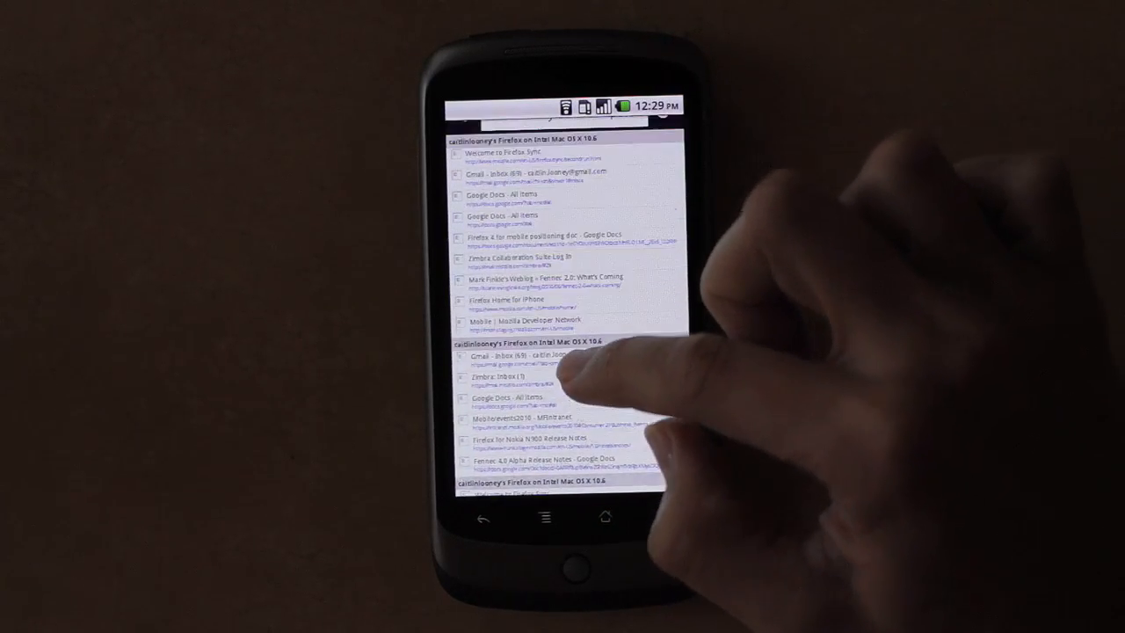
{"action": "scroll", "scroll_direction": "down", "scroll_amount": 3}
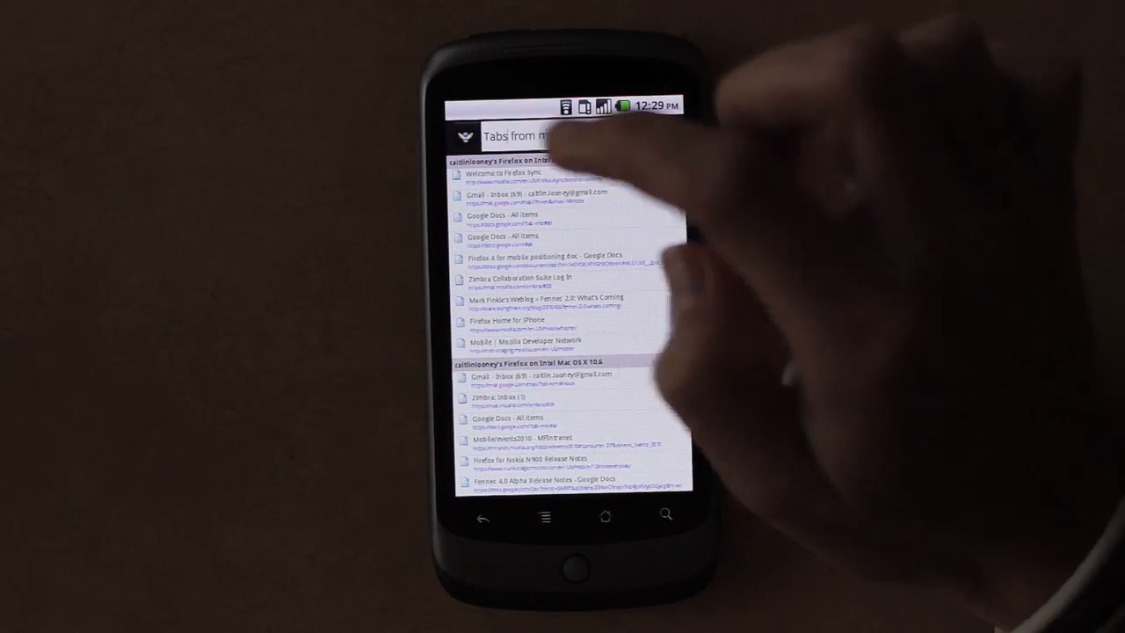
{"action": "left_click", "coordinate": [536, 134]}
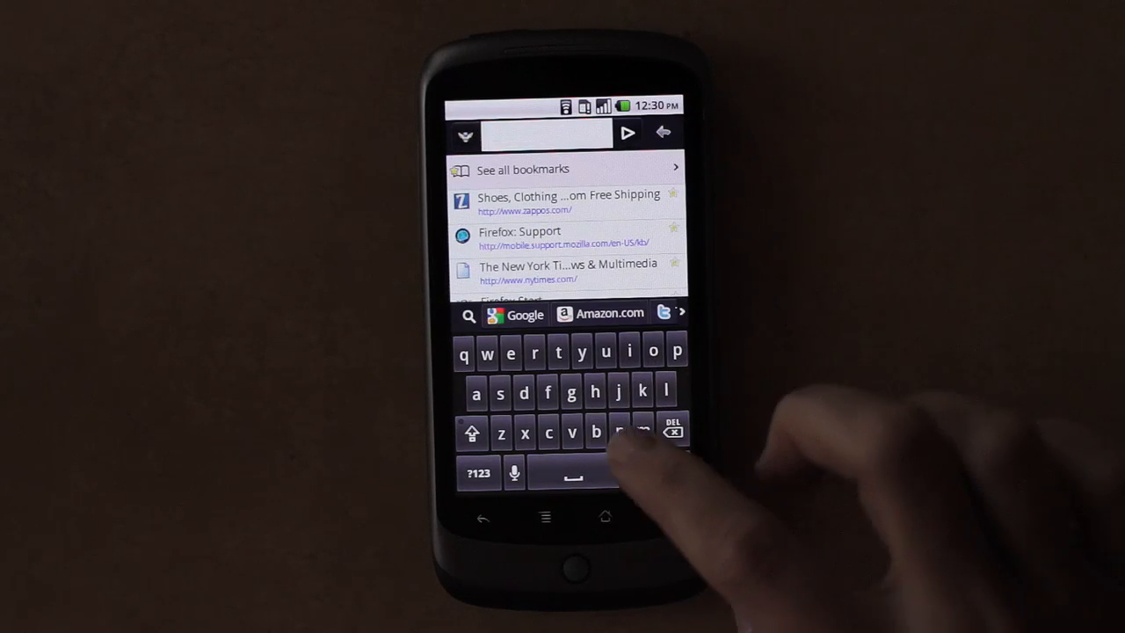
Load The New York Times from the 'ny' suggestion and view its site identity panel.
{"action": "type", "text": "ny"}
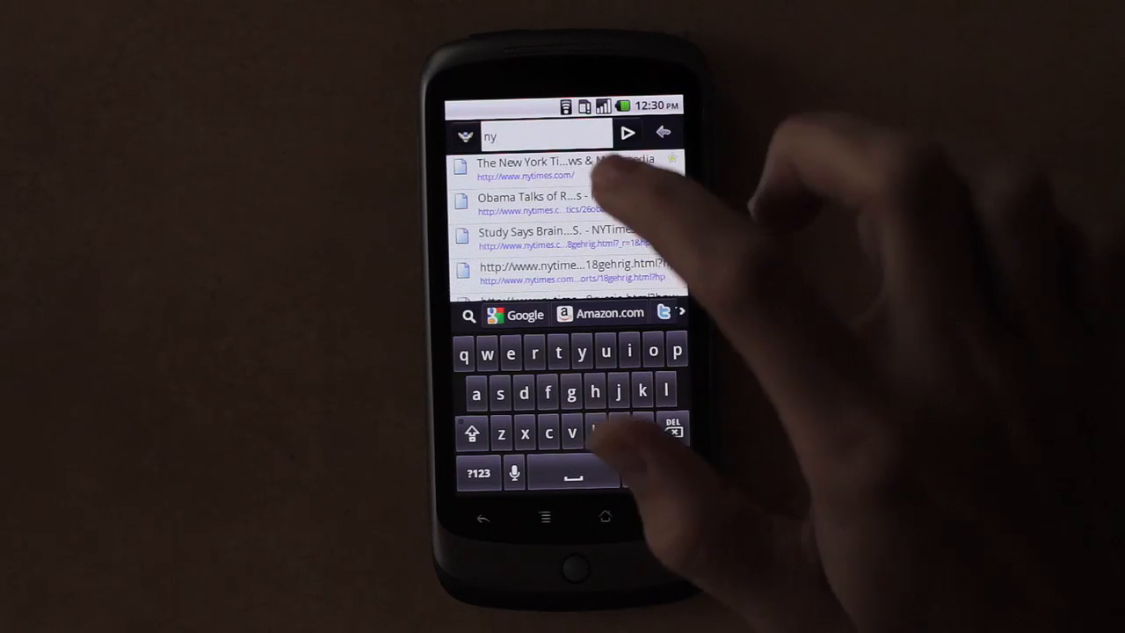
{"action": "left_click", "coordinate": [545, 166]}
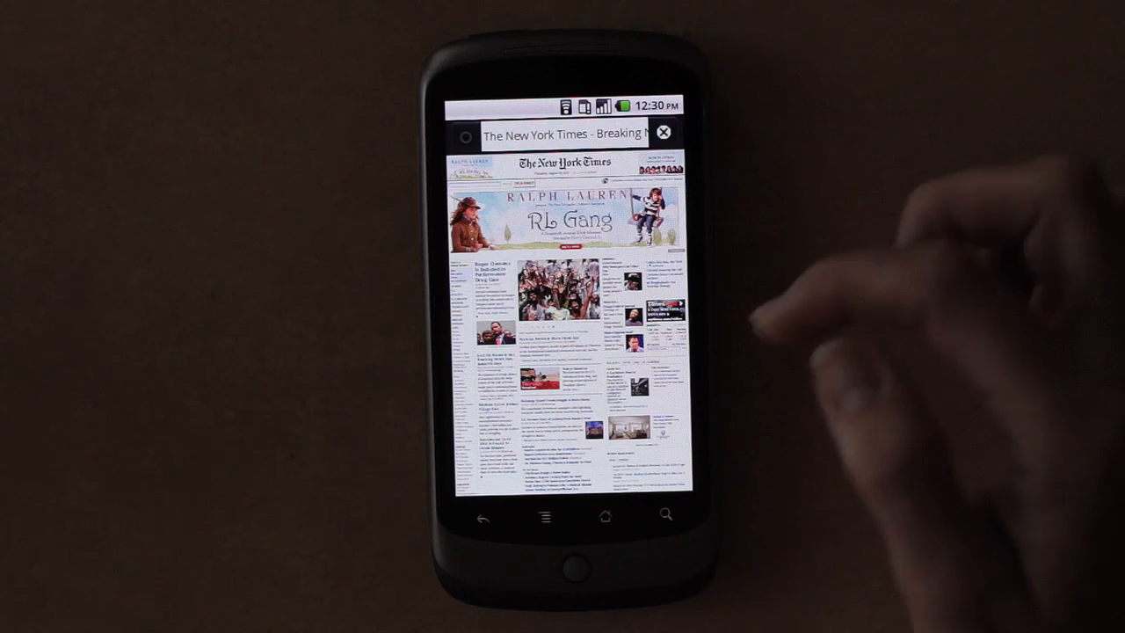
{"action": "scroll", "scroll_direction": "down", "scroll_amount": 3}
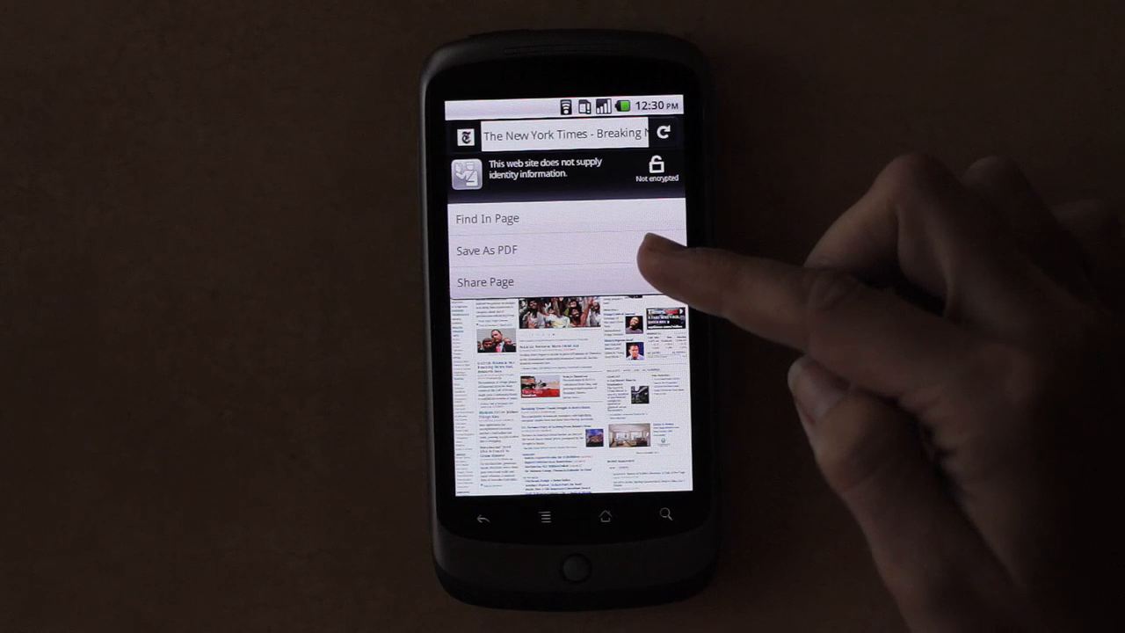
{"action": "mouse_move", "coordinate": [686, 281]}
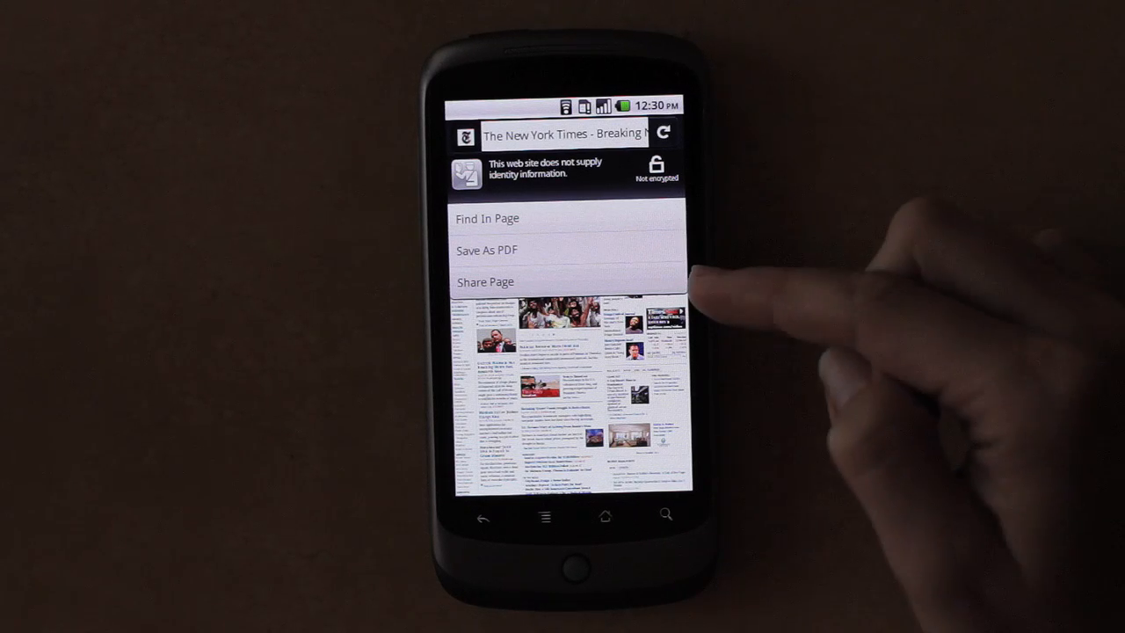
{"action": "left_click", "coordinate": [485, 281]}
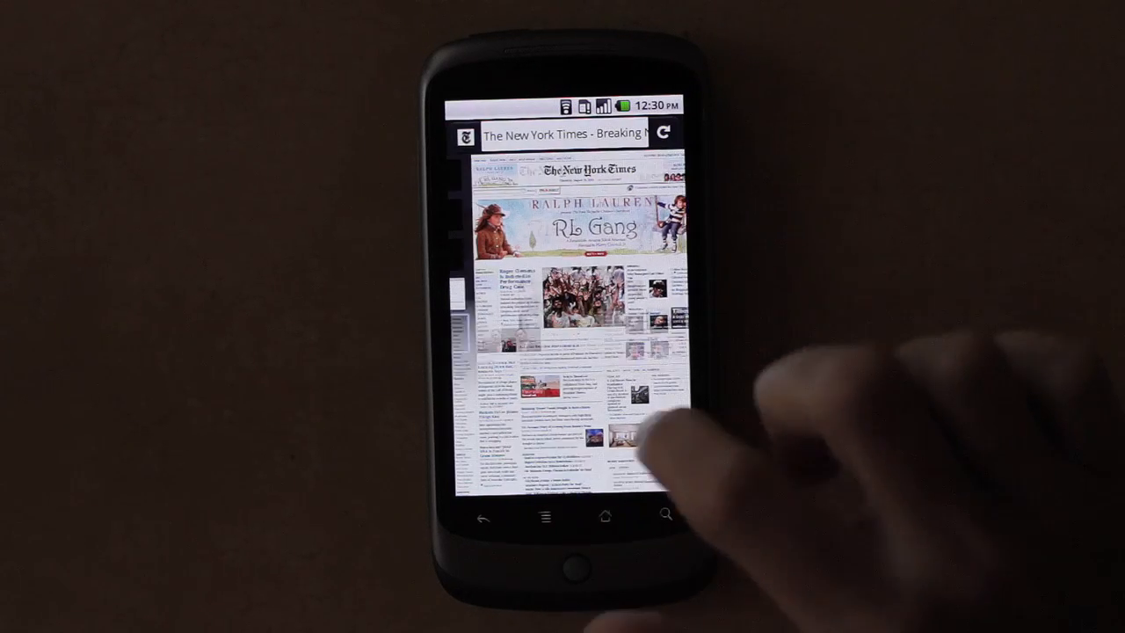
Search Google for pottery barn tables from the 'pott' suggestion and view the Benchwright dining table page.
{"action": "left_click", "coordinate": [563, 134]}
{"action": "type", "text": "p"}
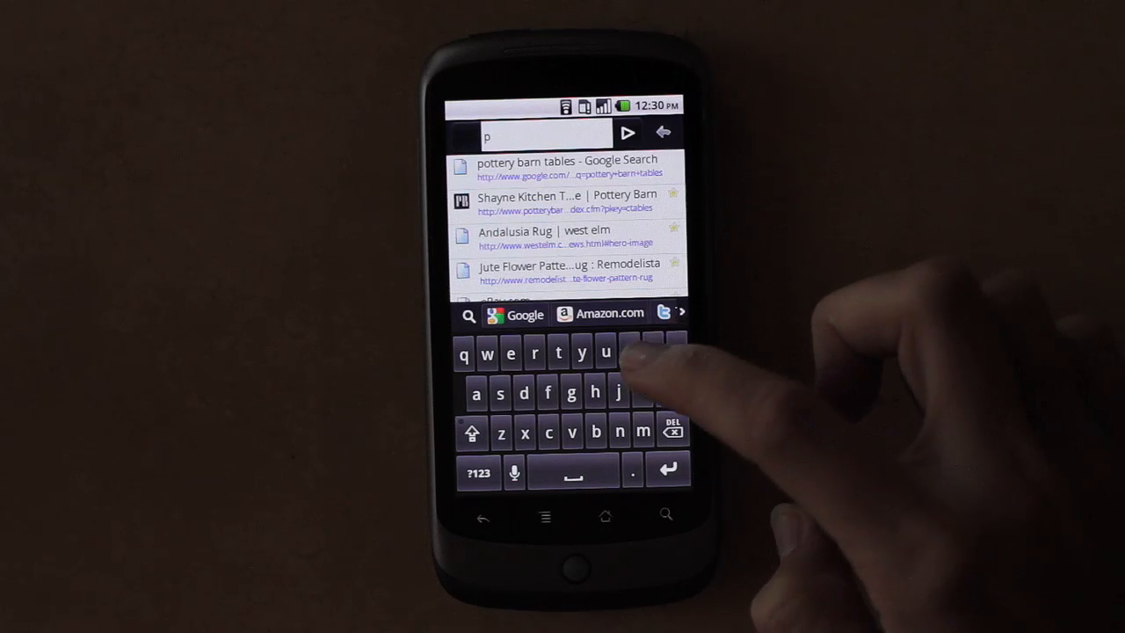
{"action": "type", "text": "ott"}
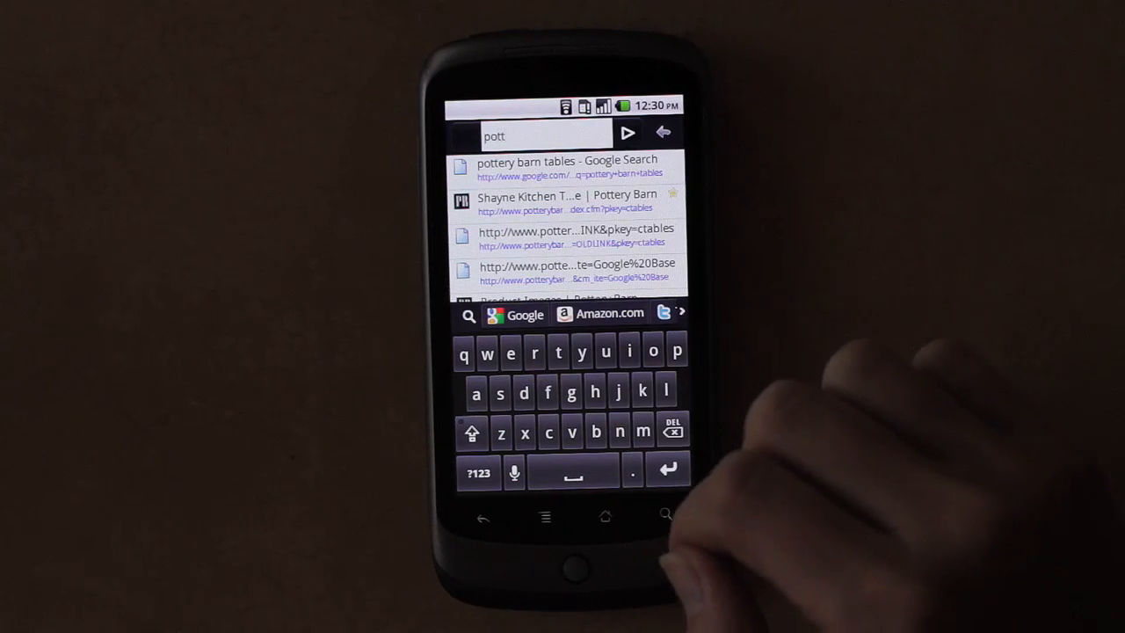
{"action": "left_click", "coordinate": [567, 166]}
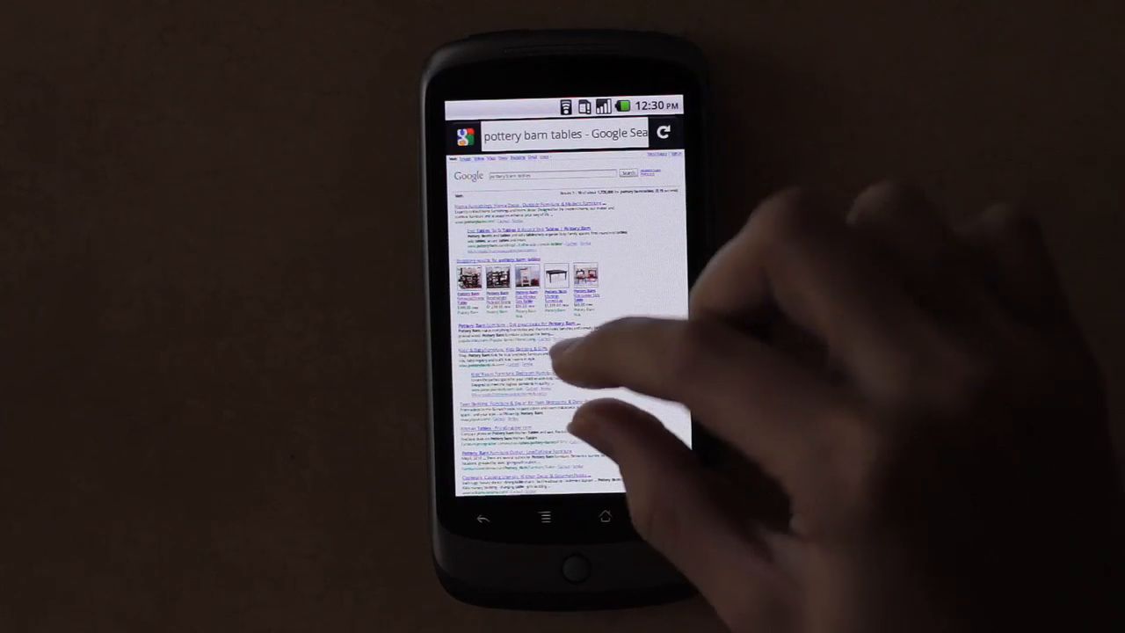
{"action": "scroll", "scroll_direction": "down", "scroll_amount": 3}
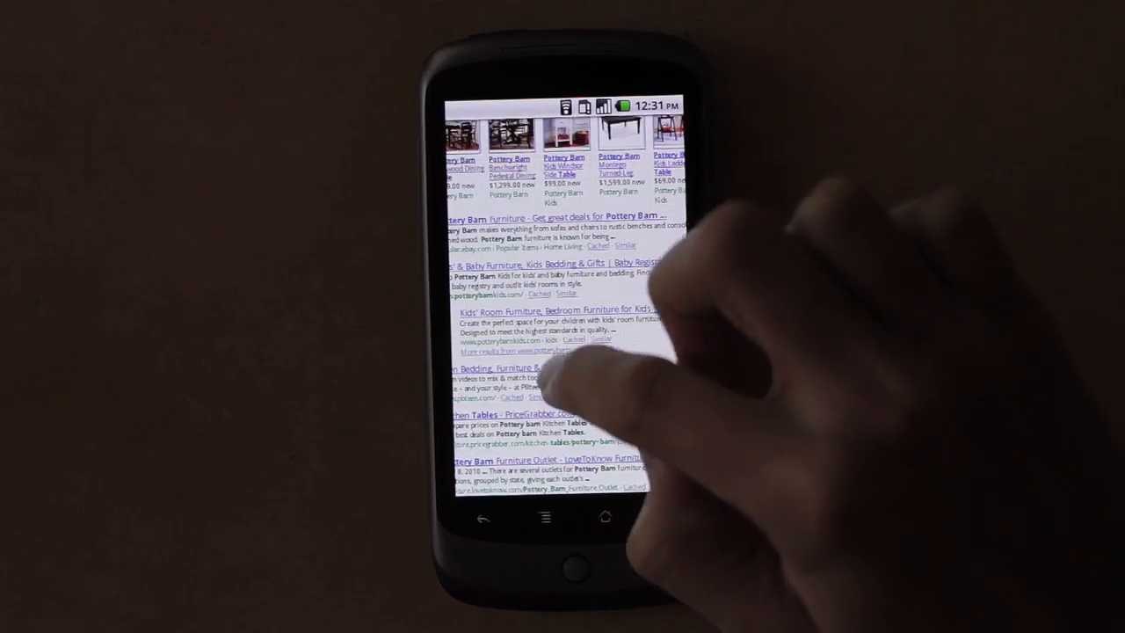
{"action": "scroll", "scroll_direction": "down", "scroll_amount": 3}
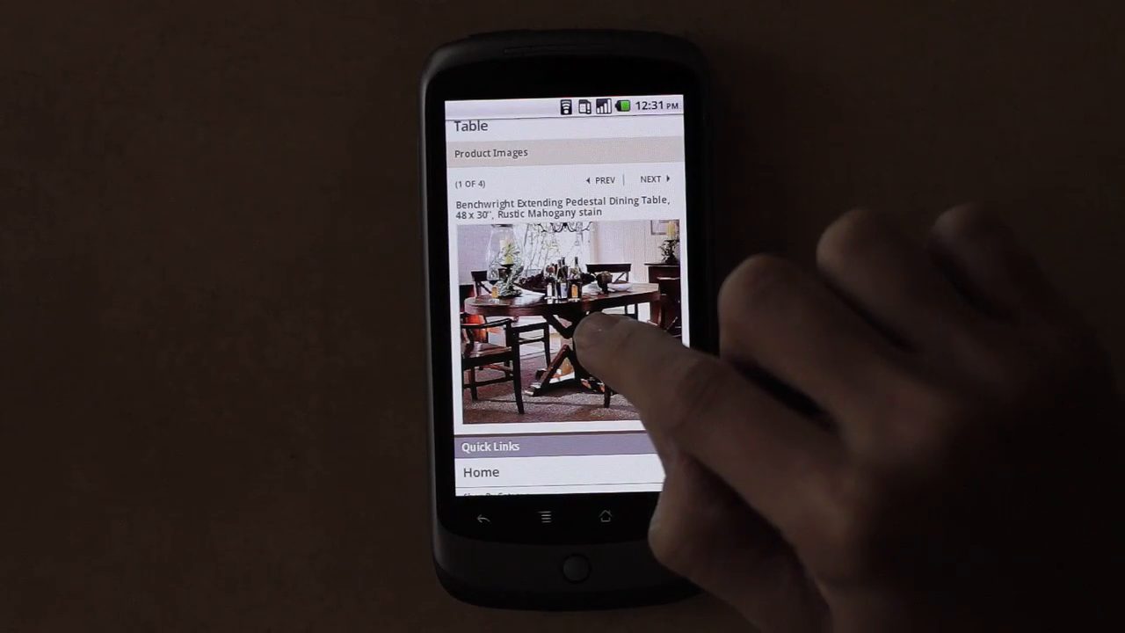
{"action": "left_click", "coordinate": [580, 325]}
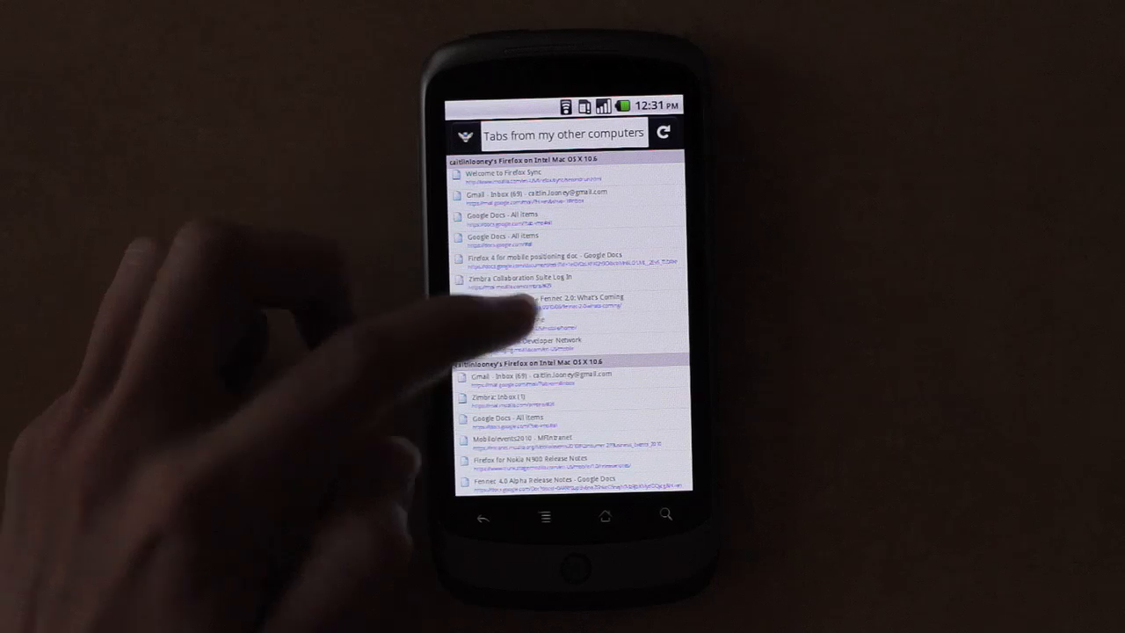
Scroll the synced tabs list showing entries such as Mark Finkle's Weblog.
{"action": "scroll", "scroll_direction": "down", "scroll_amount": 3}
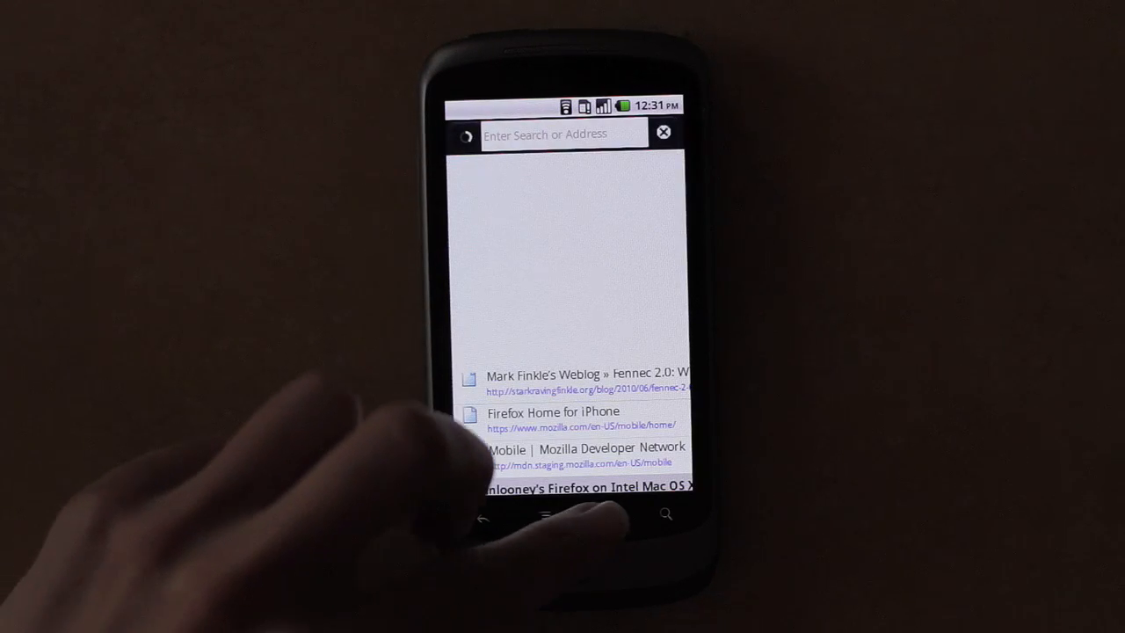
Search Twitter for 'fennec' from the awesome bar and scroll the results.
{"action": "left_click", "coordinate": [563, 134]}
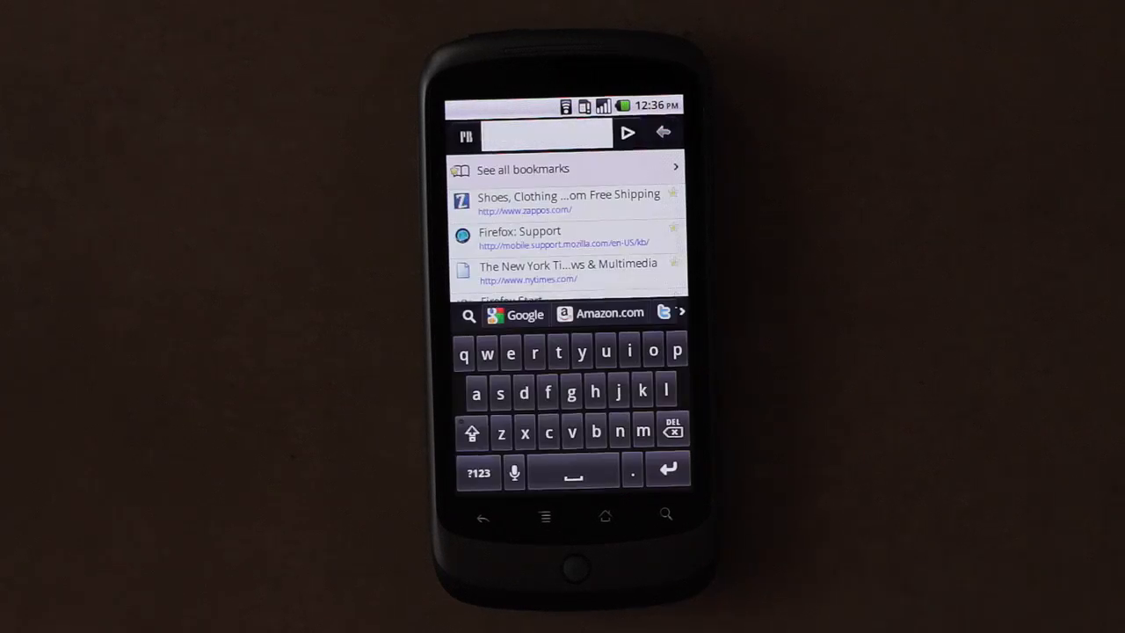
{"action": "type", "text": "fennec"}
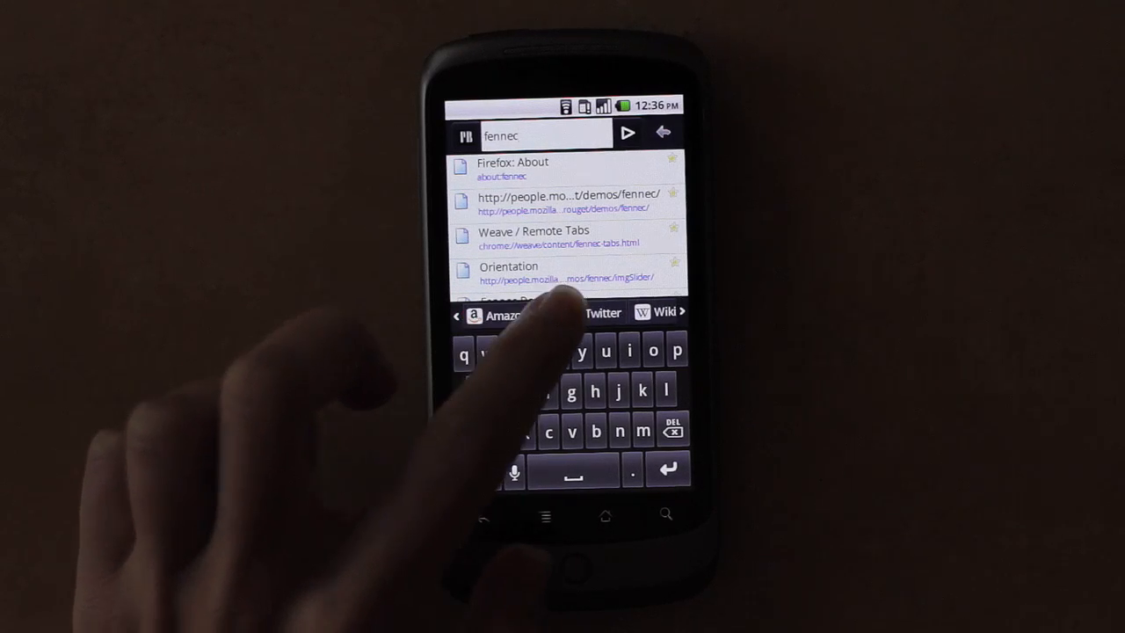
{"action": "left_click", "coordinate": [603, 312]}
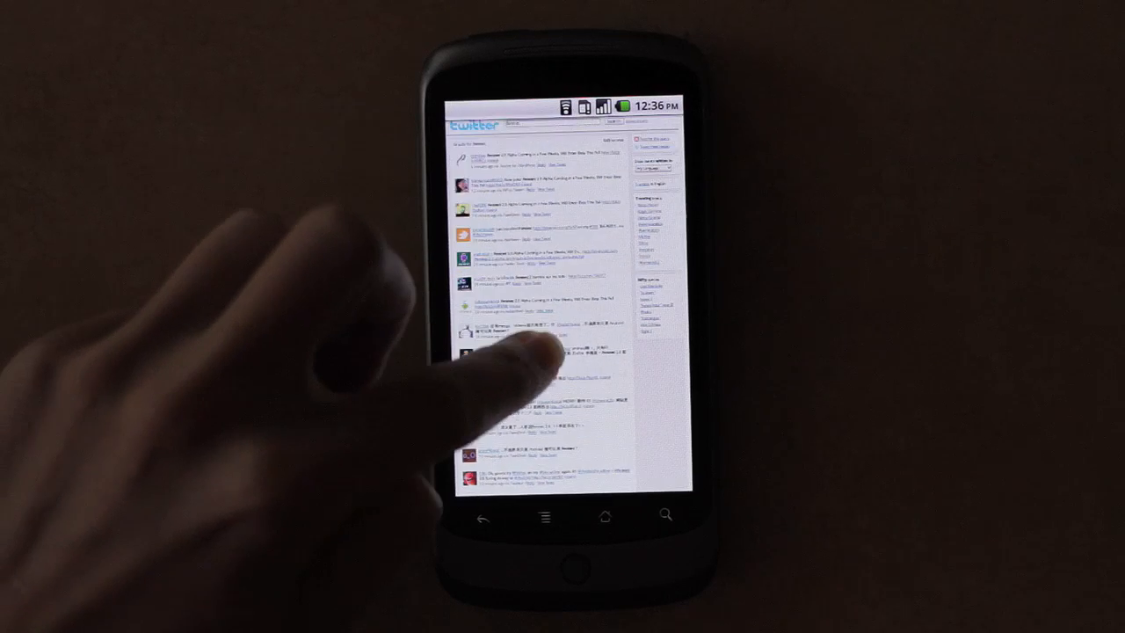
{"action": "scroll", "scroll_direction": "down", "scroll_amount": 3}
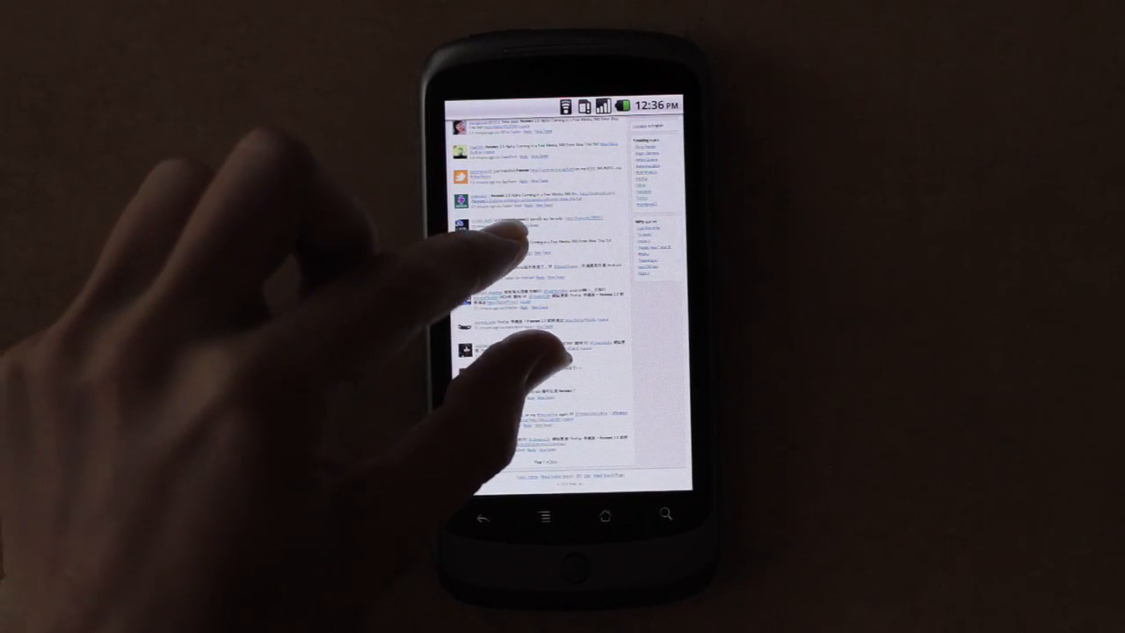